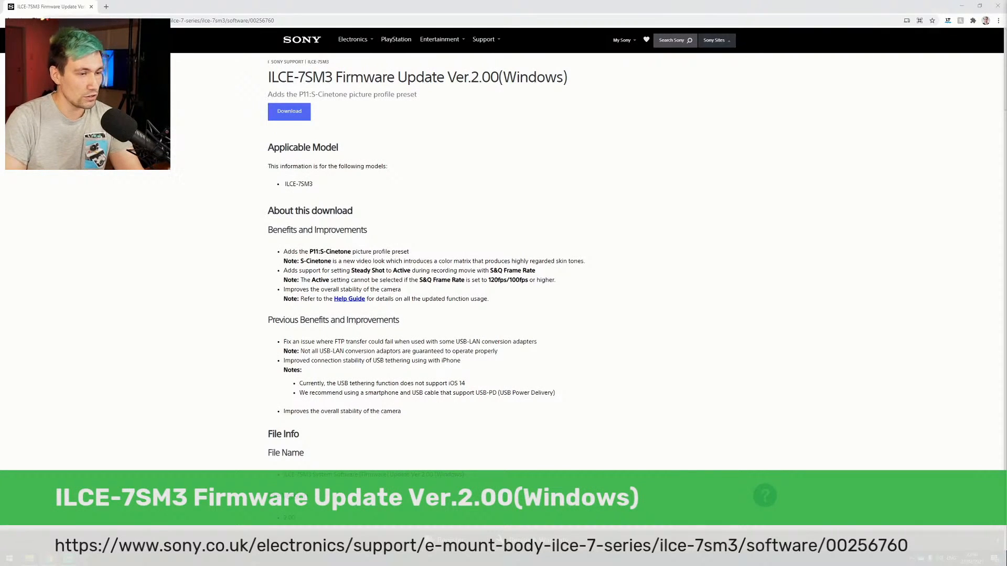
pyautogui.moveTo(546, 231)
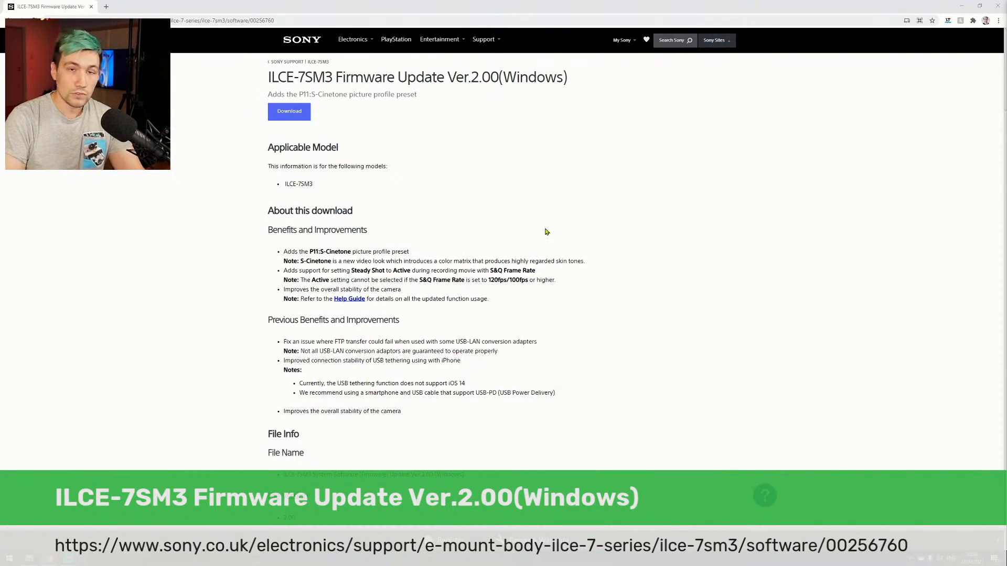
pyautogui.moveTo(437, 158)
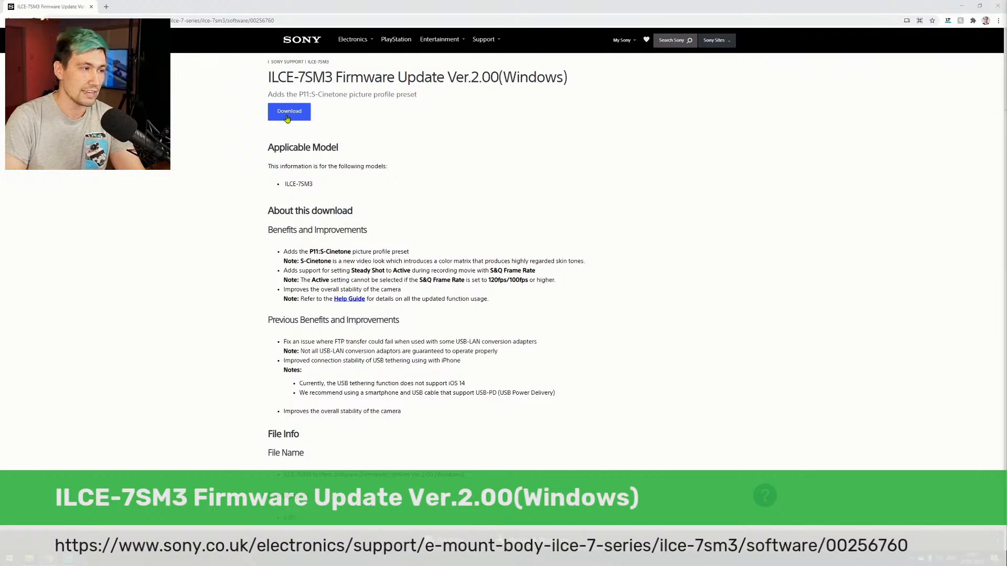
# Start the ILCE-7SM3 Ver.2.00 firmware download and reach its license agreement page
pyautogui.click(288, 111)
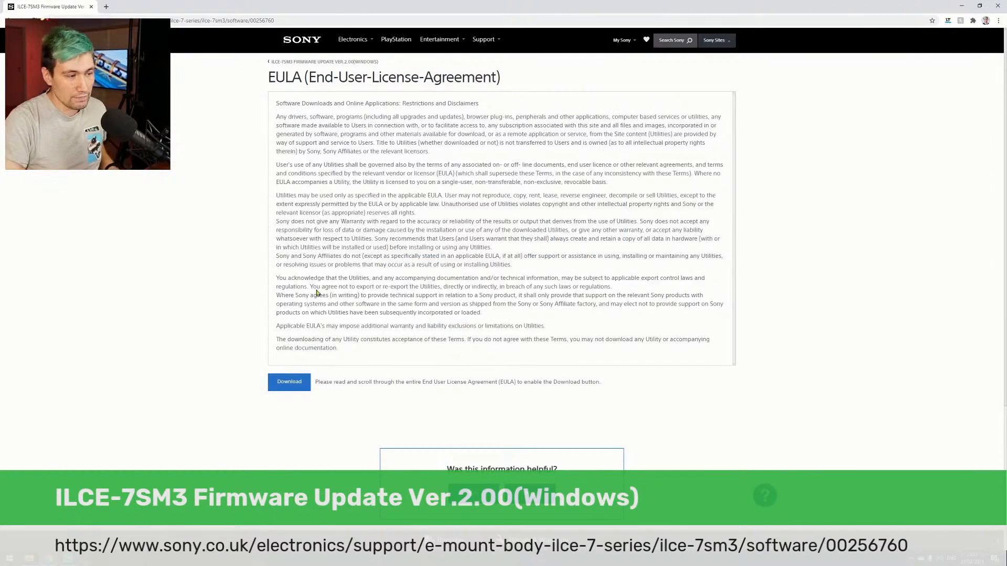
pyautogui.click(289, 382)
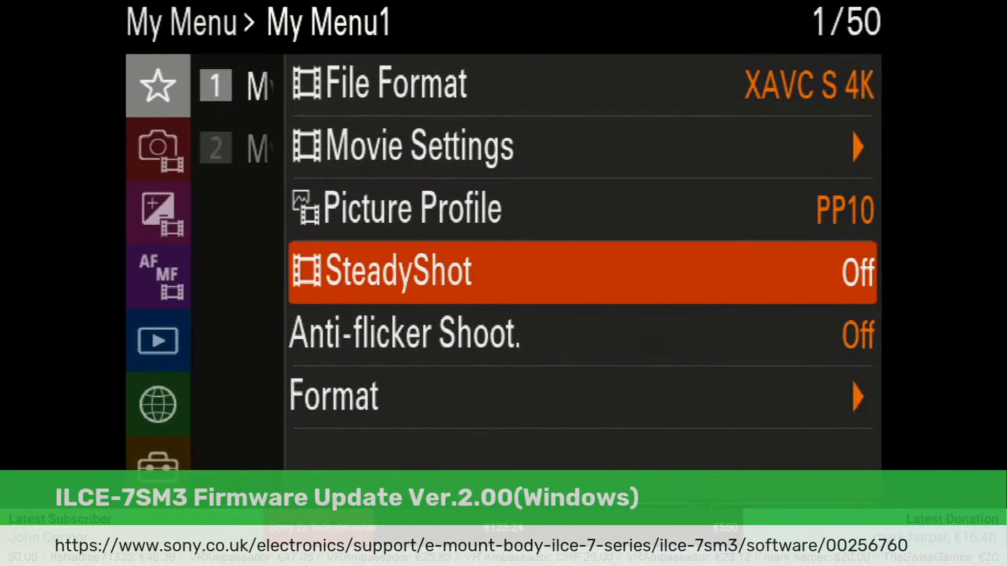
# Show the camera's Version screen, reporting body firmware Ver. 1.01 and lens Ver. 02
pyautogui.click(158, 160)
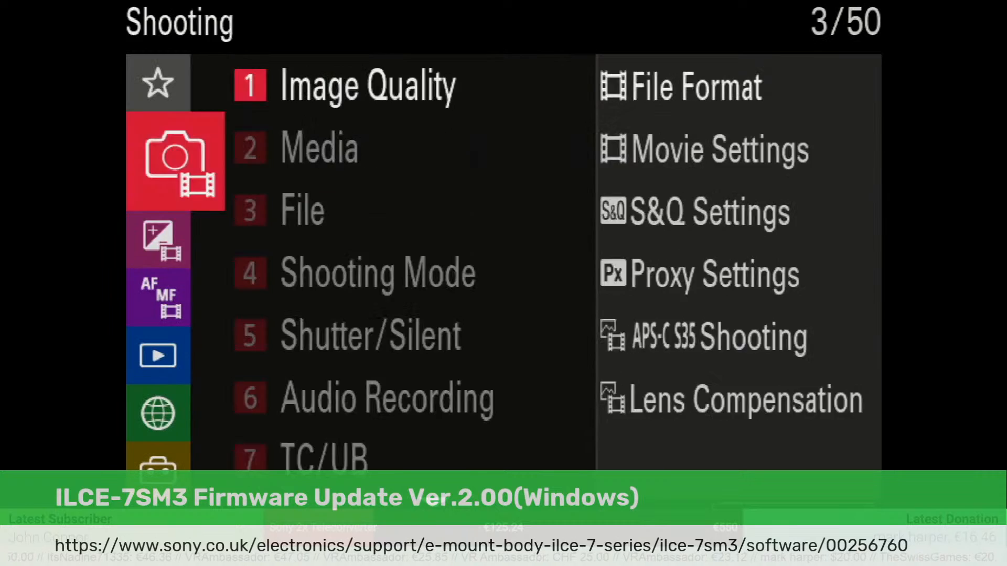
pyautogui.click(158, 443)
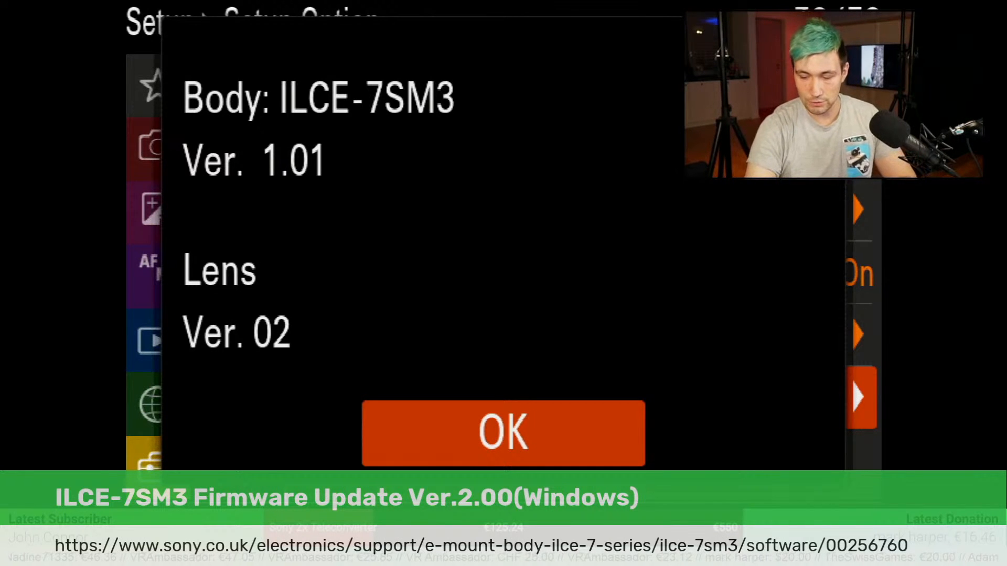
pyautogui.click(503, 432)
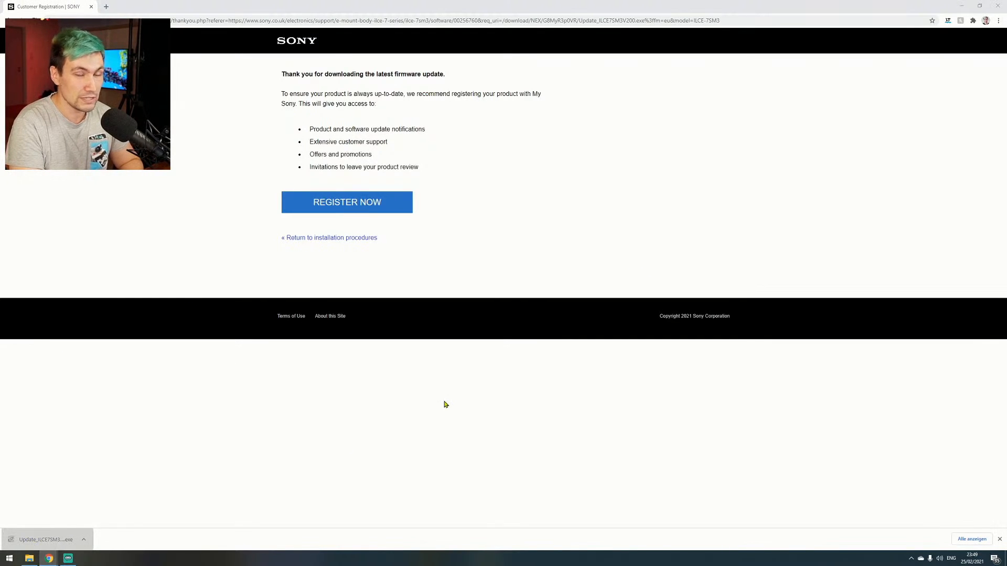
pyautogui.moveTo(419, 392)
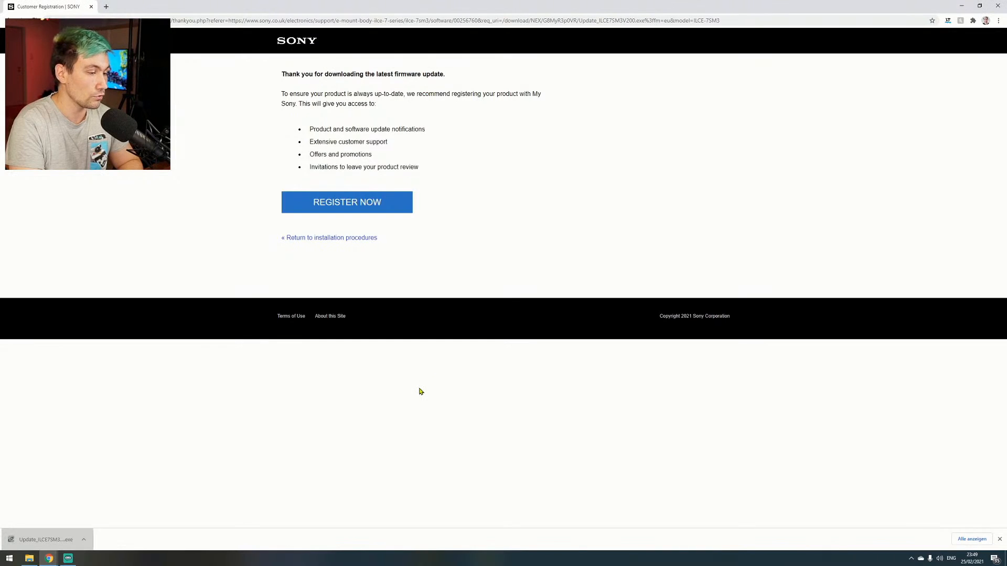
# Run the downloaded System Software Updater .exe from the download bar
pyautogui.click(45, 540)
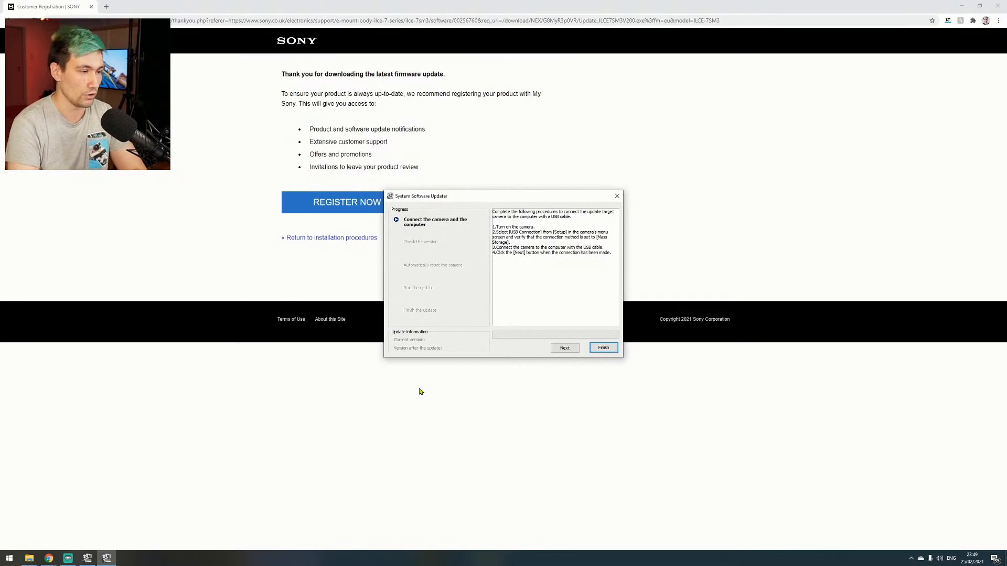
pyautogui.moveTo(468, 340)
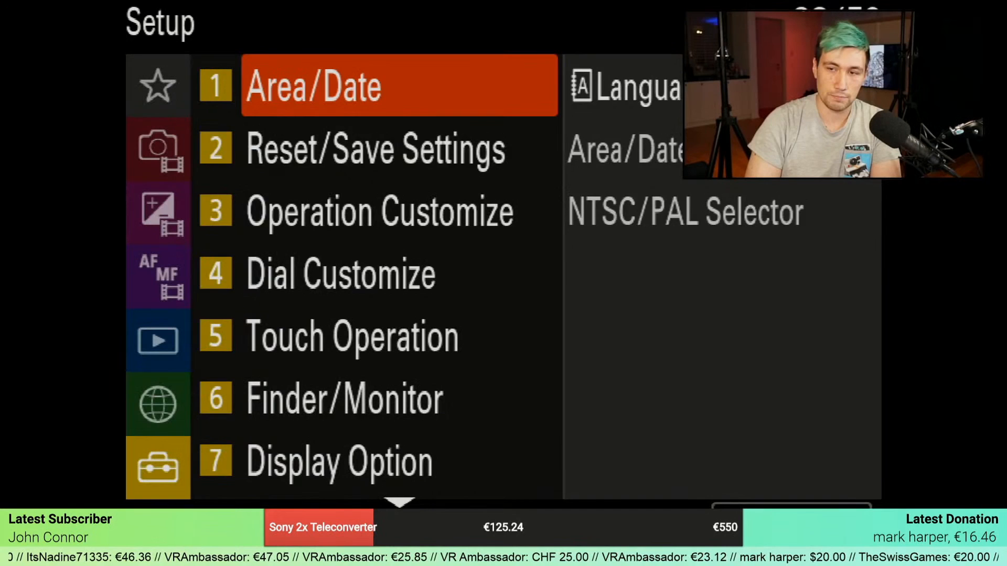
# Set the camera's USB Connection to Mass Storage and browse to the Network settings
pyautogui.scroll(-3)
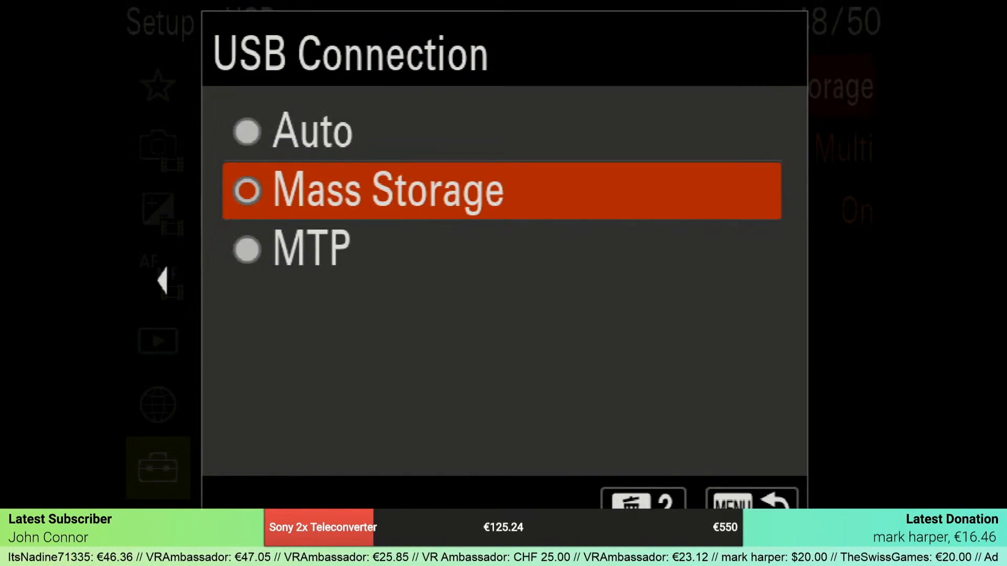
pyautogui.press('up')
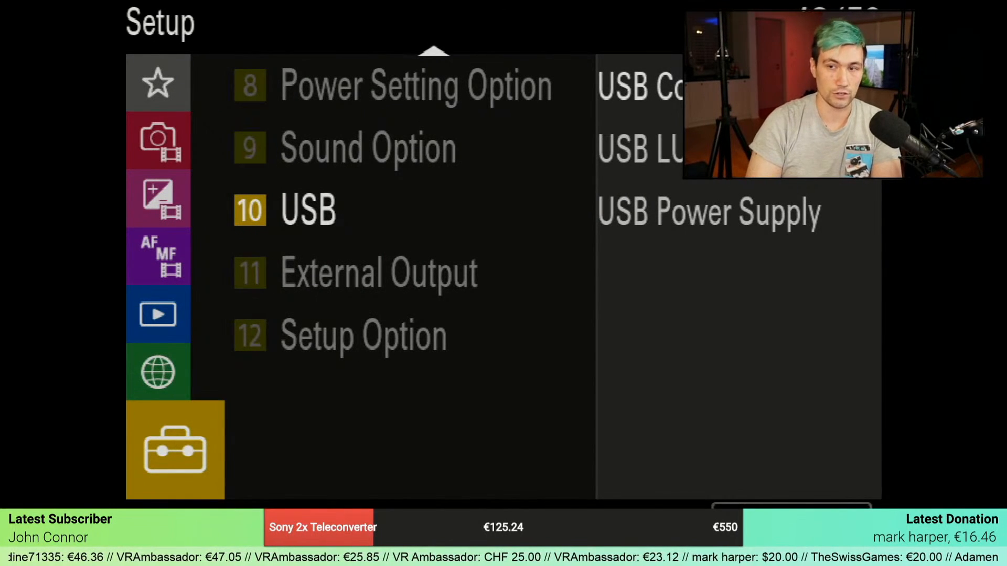
pyautogui.click(175, 371)
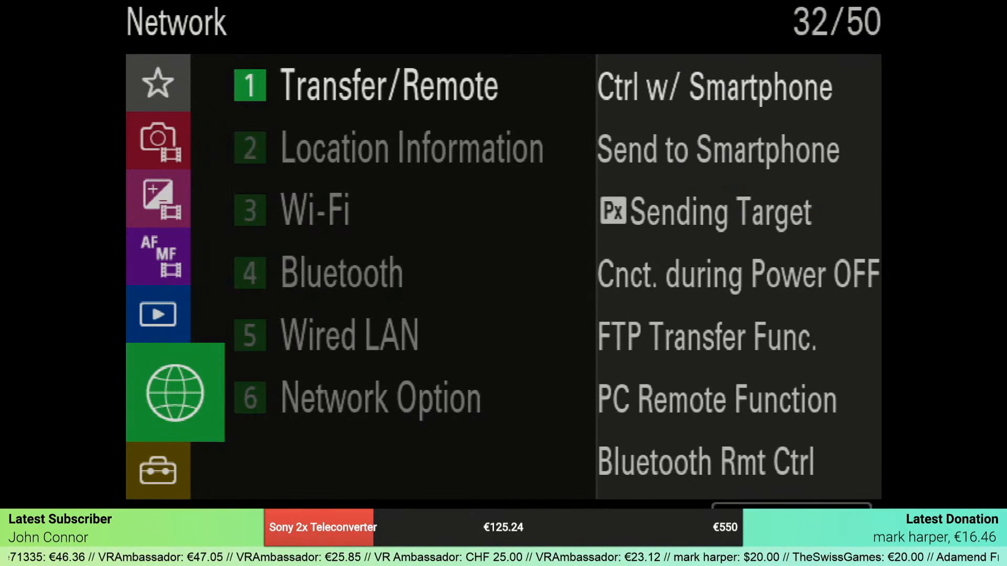
pyautogui.click(385, 85)
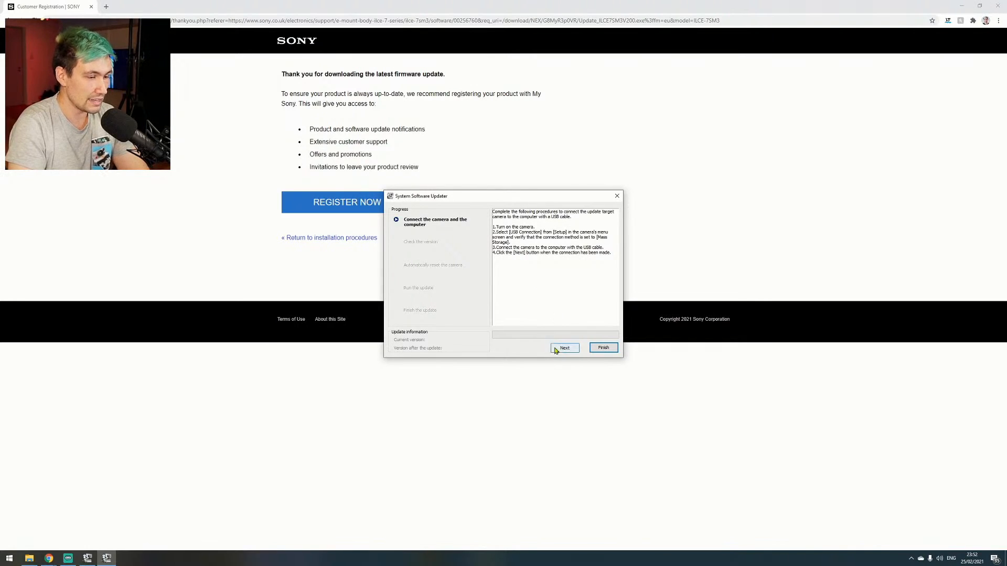
# Let the updater detect the camera and accept the Ver. 1.01 to Ver. 2.00 change
pyautogui.click(564, 347)
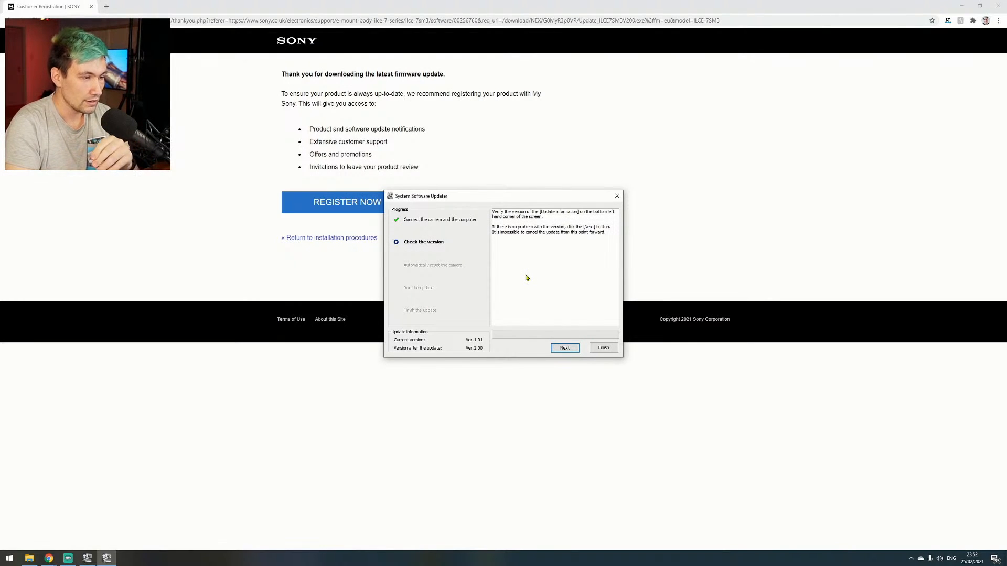
pyautogui.moveTo(510, 243)
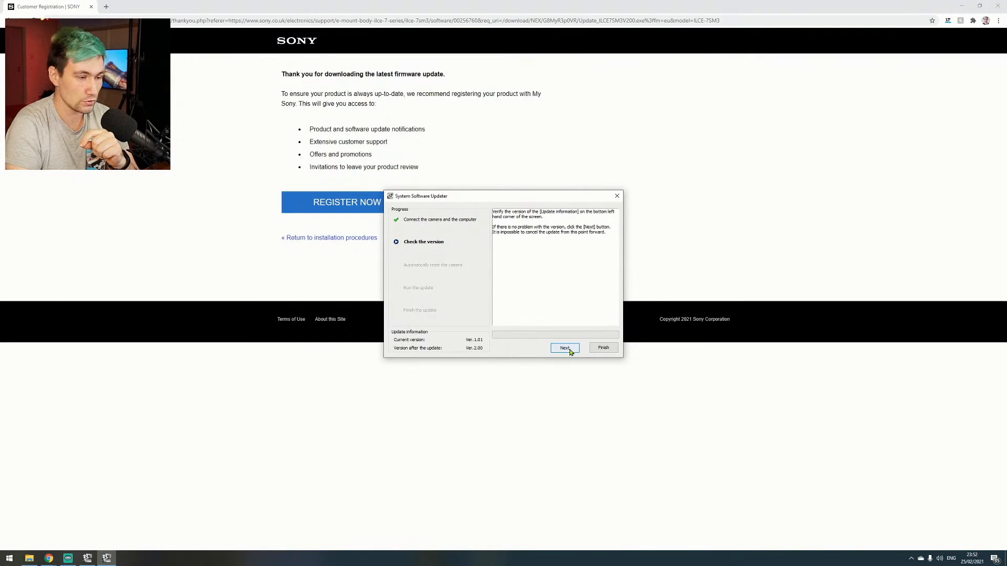
pyautogui.click(564, 347)
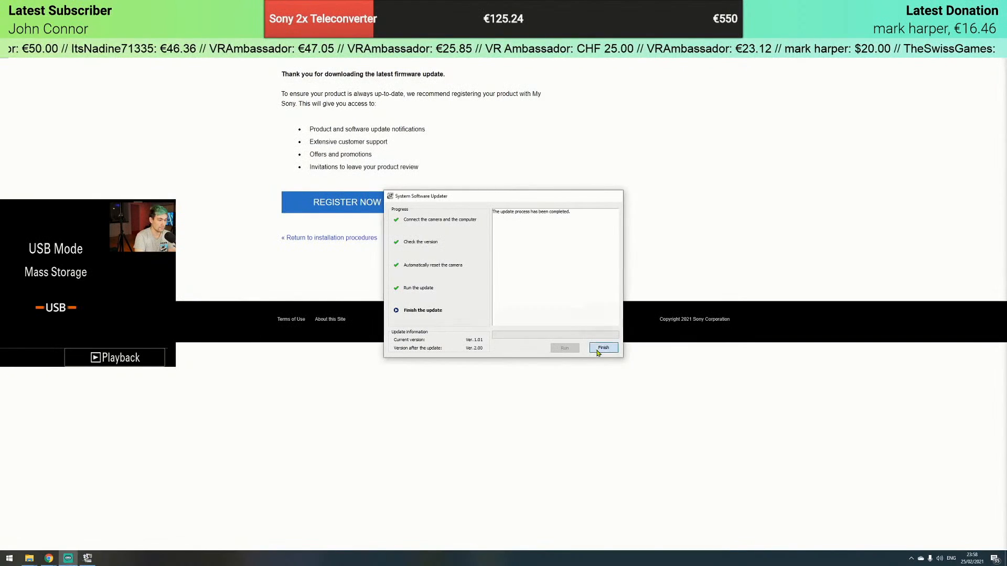
# Close the updater with Finish after the Ver. 2.00 update completes
pyautogui.click(603, 347)
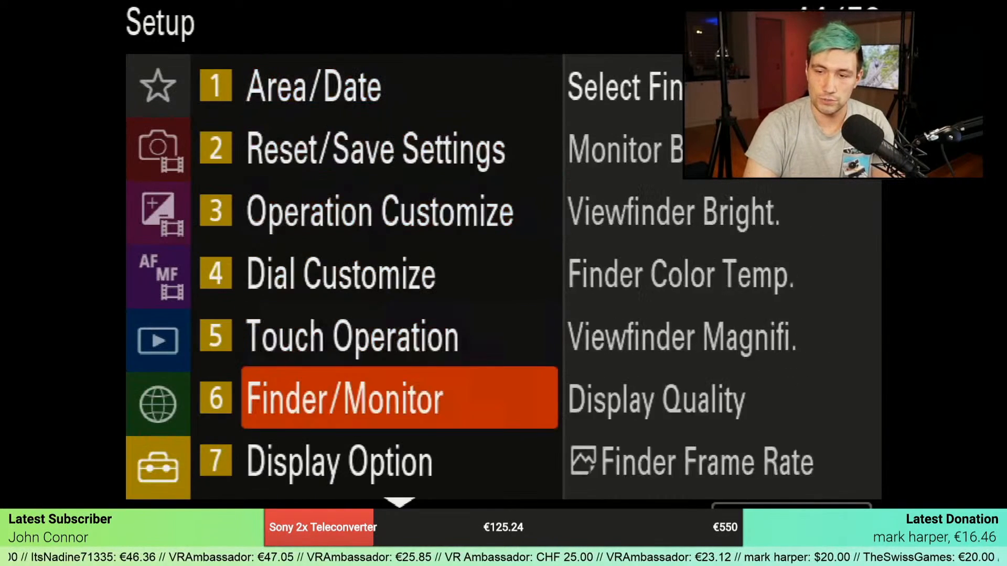
# Check that the Version screen shows body firmware Ver. 2.00, then dismiss it
pyautogui.scroll(-3)
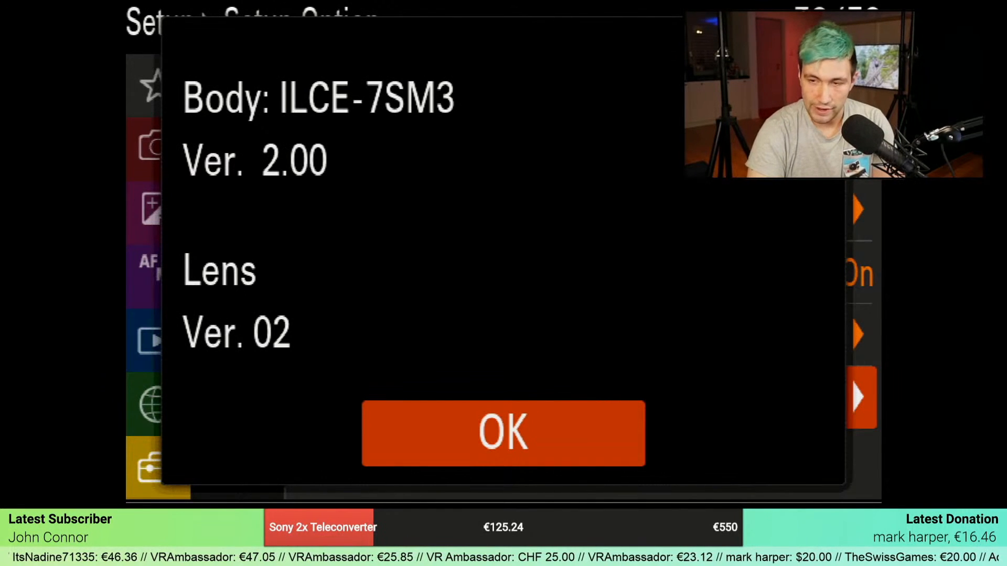
pyautogui.click(502, 432)
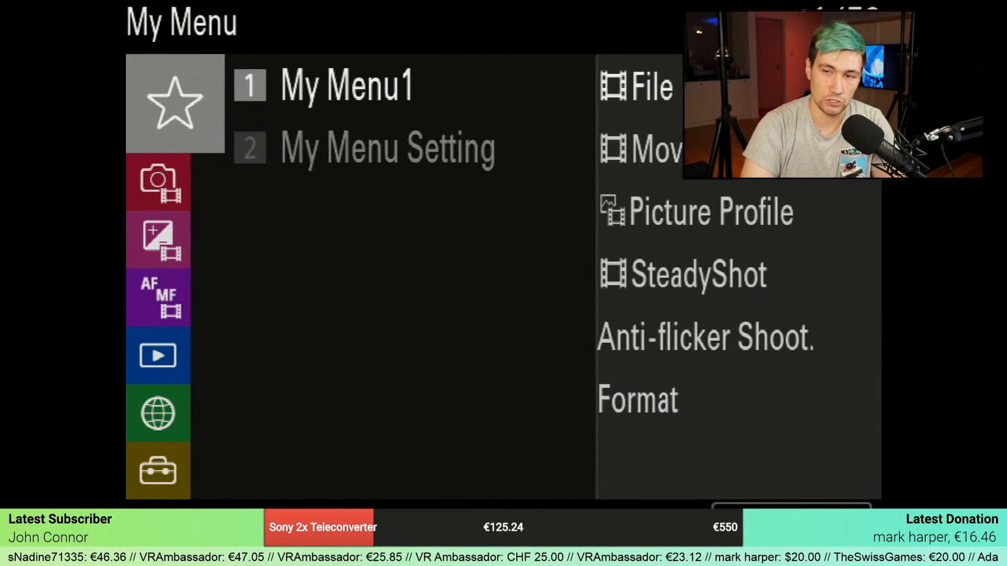
# Open PP11 from My Menu1 > Picture Profile and review its S-Cinetone Gamma and Color Mode
pyautogui.click(347, 84)
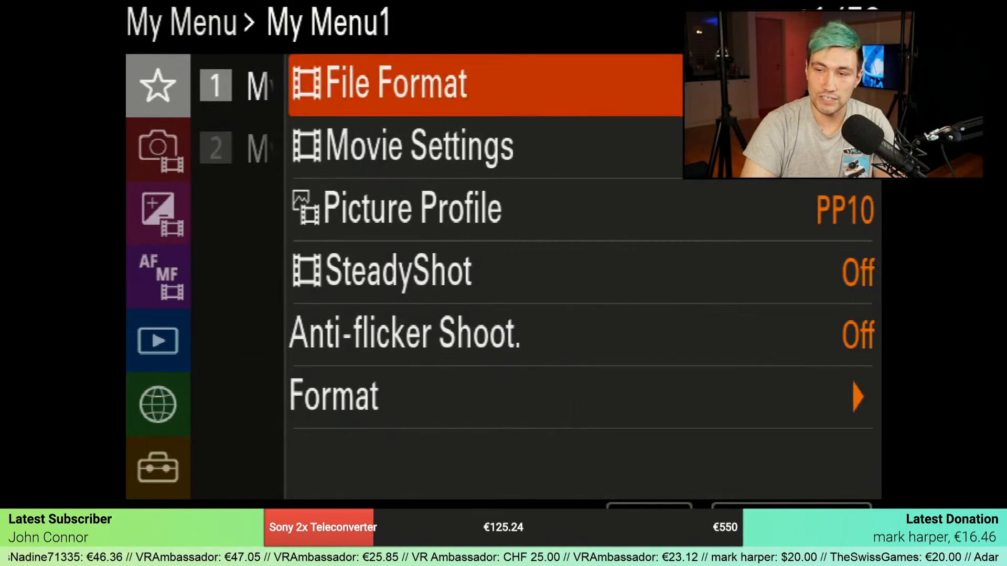
pyautogui.click(411, 208)
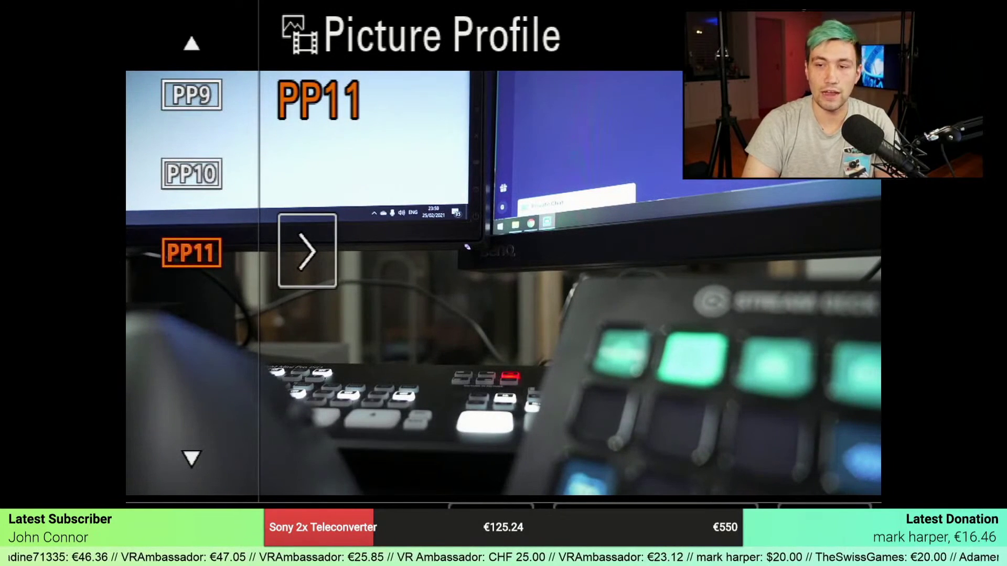
pyautogui.click(307, 250)
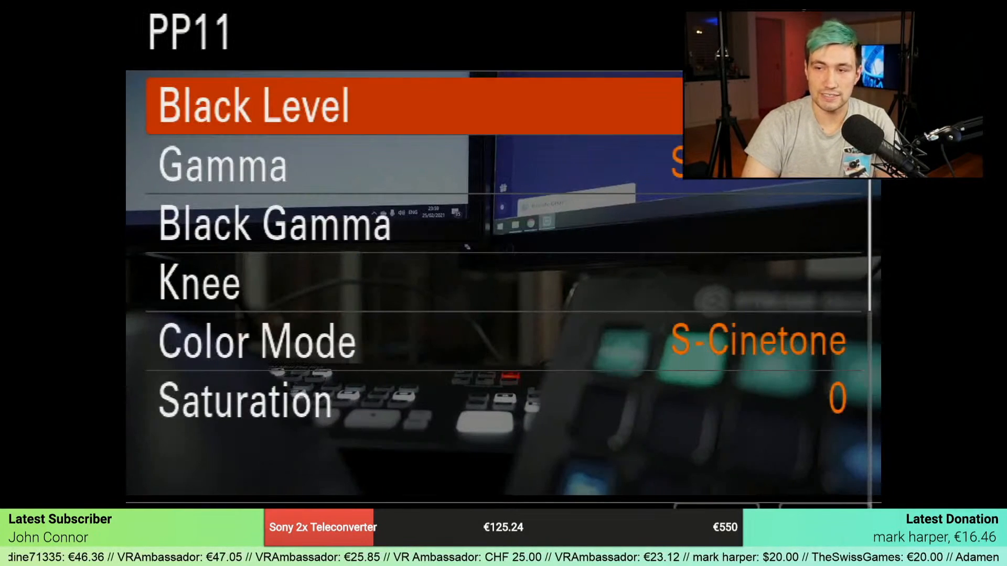
pyautogui.press('down')
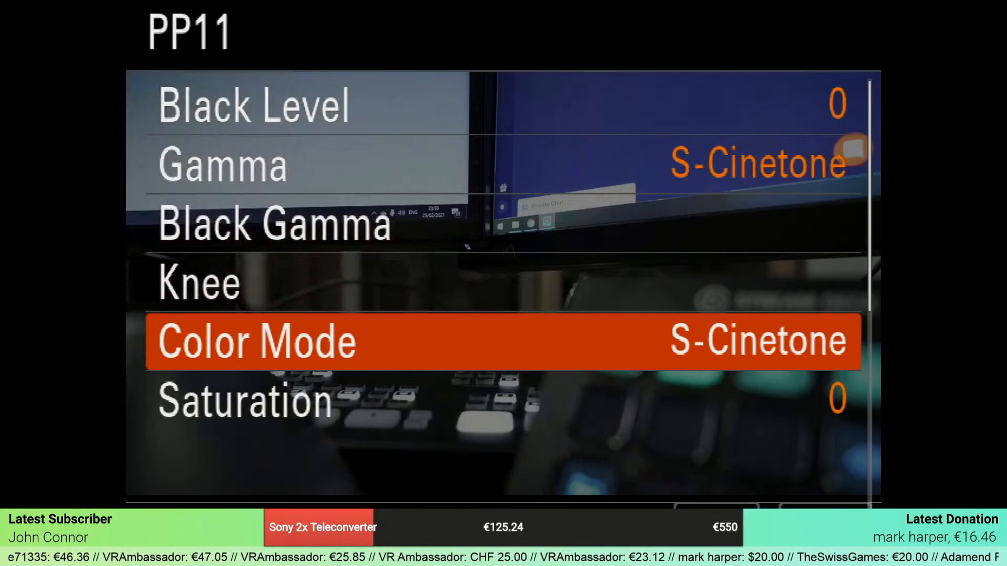
pyautogui.press('up')
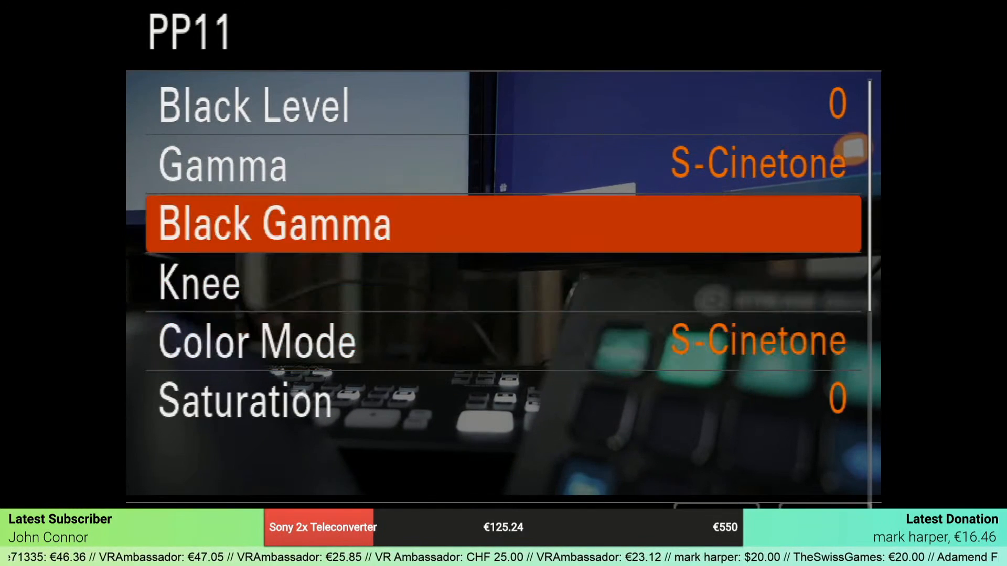